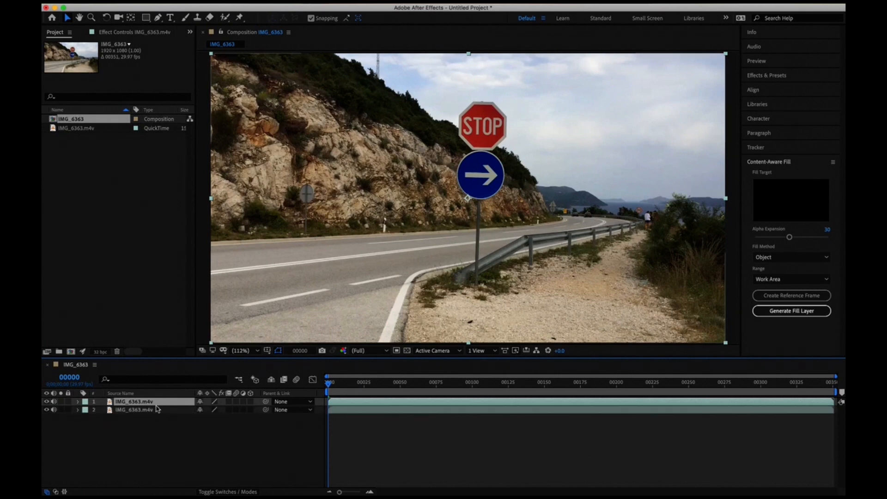
mouse_move(405, 191)
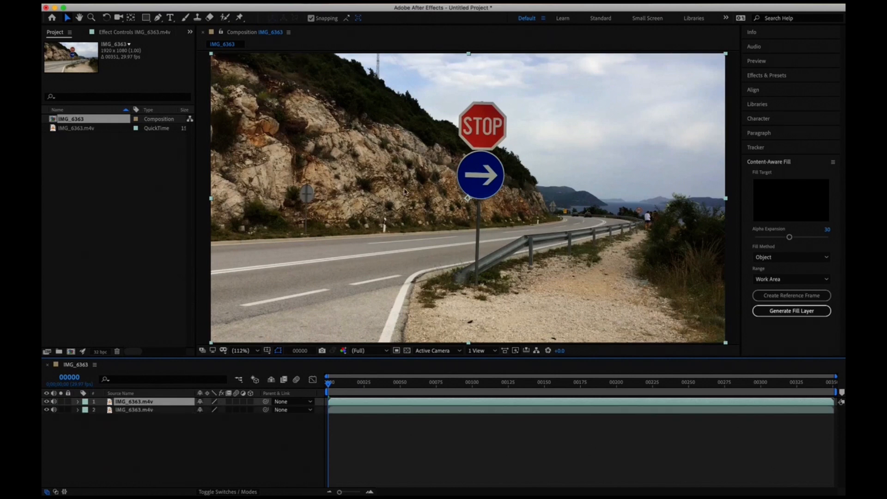
mouse_move(518, 196)
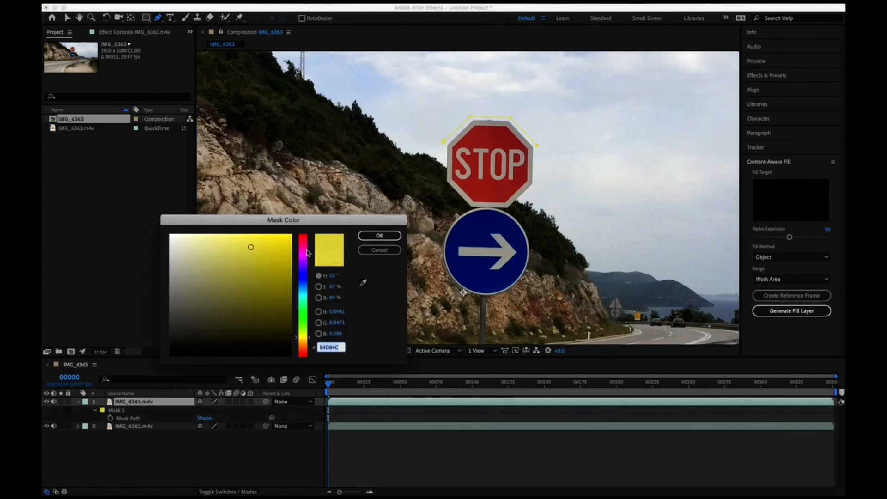
Confirm the mask colour and jump back to frame 00000 via Go to Time.
left_click(379, 236)
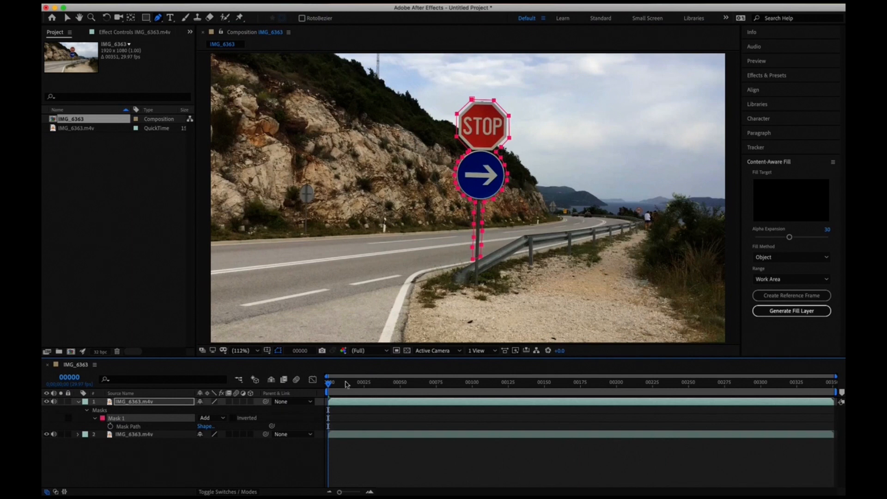
left_click(300, 350)
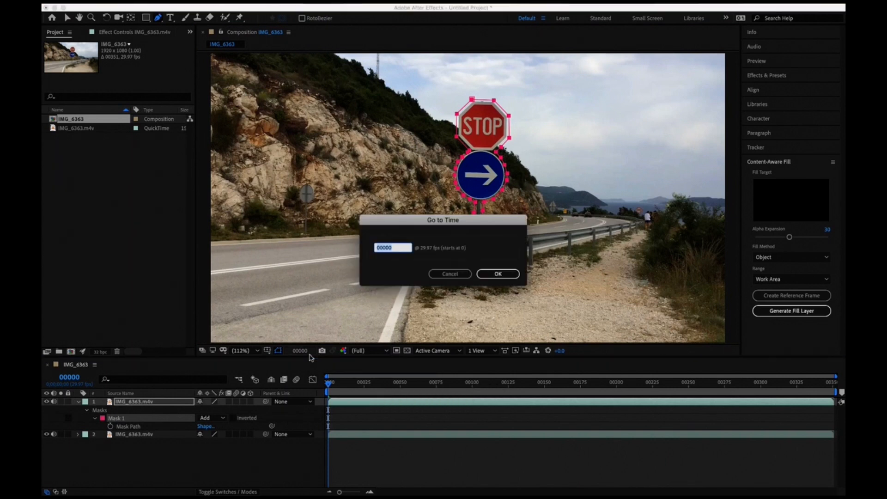
left_click(497, 274)
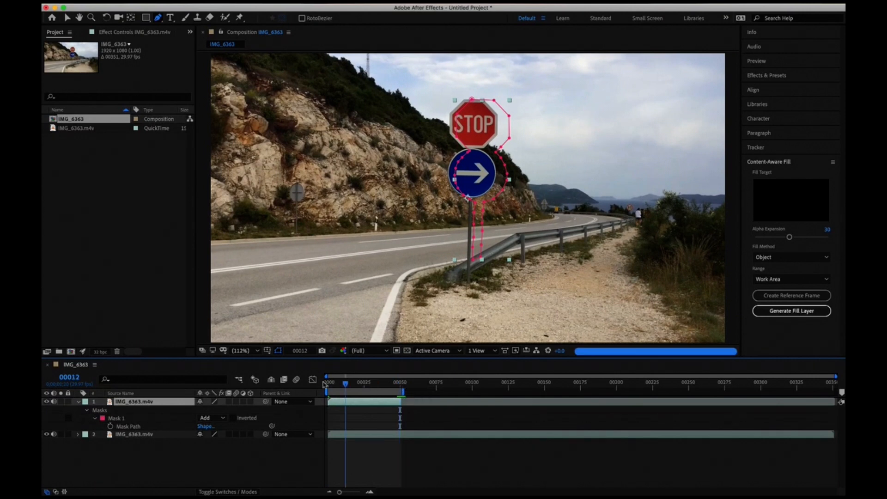
Track the mask through the opening frames, return to frame 0 and show the Content-Aware Fill settings.
left_click(798, 163)
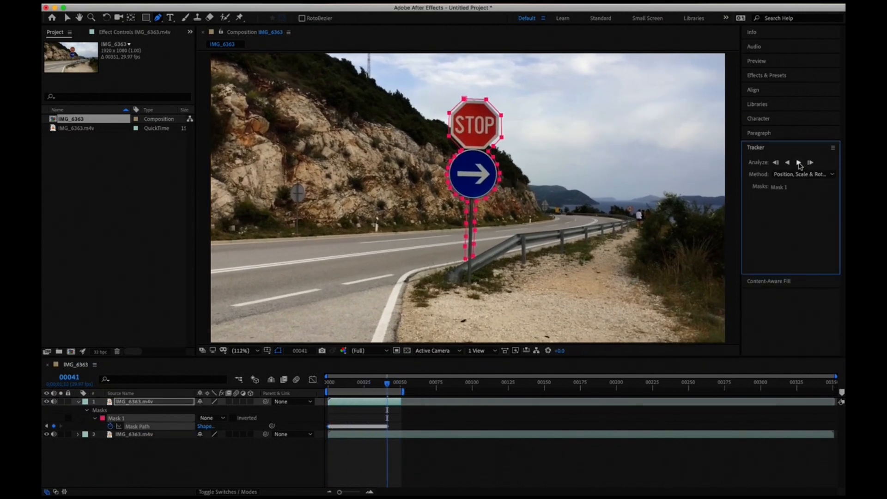
left_click(811, 162)
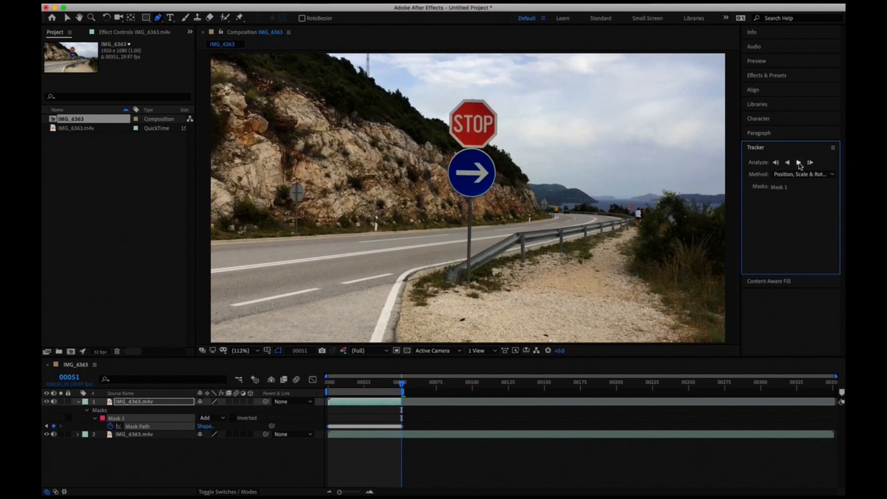
left_click(799, 162)
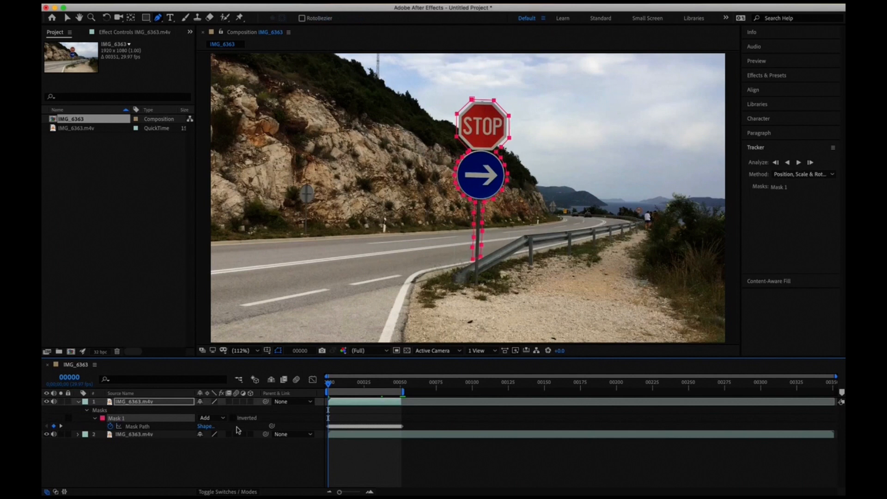
left_click(211, 418)
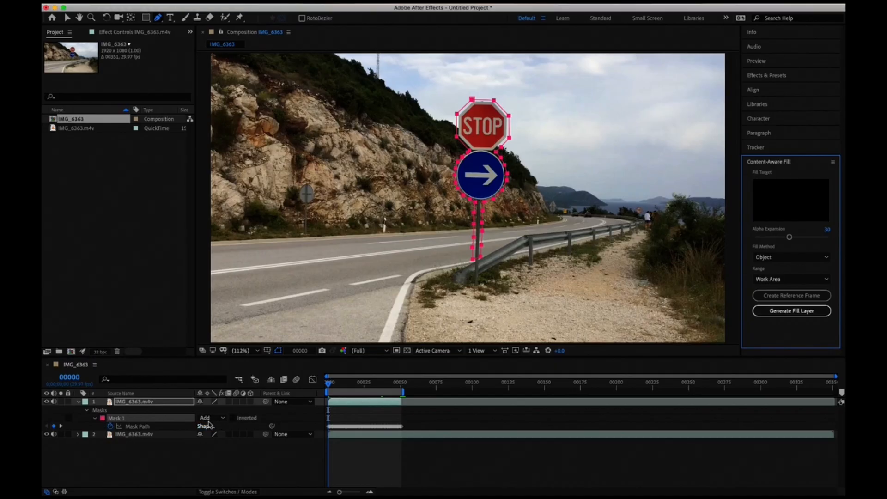
Set Mask 1's mode to Subtract, briefly previewing Add, so the signs and pole become a black hole.
left_click(211, 417)
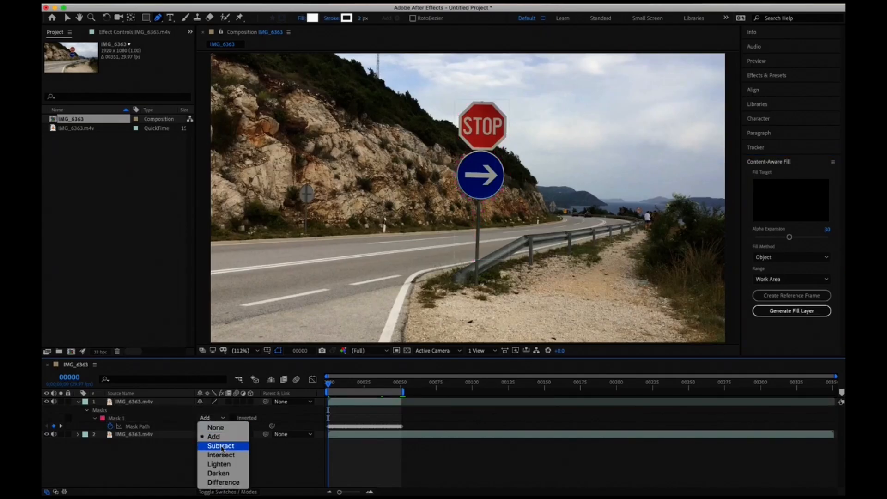
left_click(220, 445)
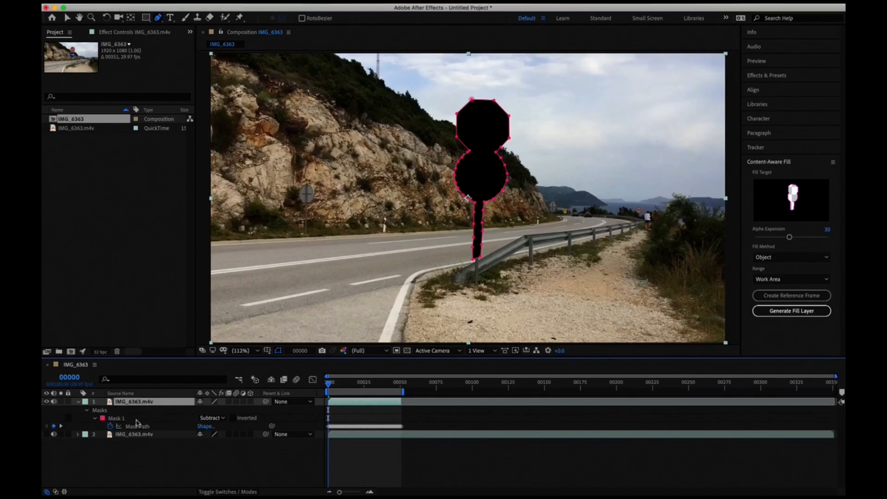
left_click(210, 417)
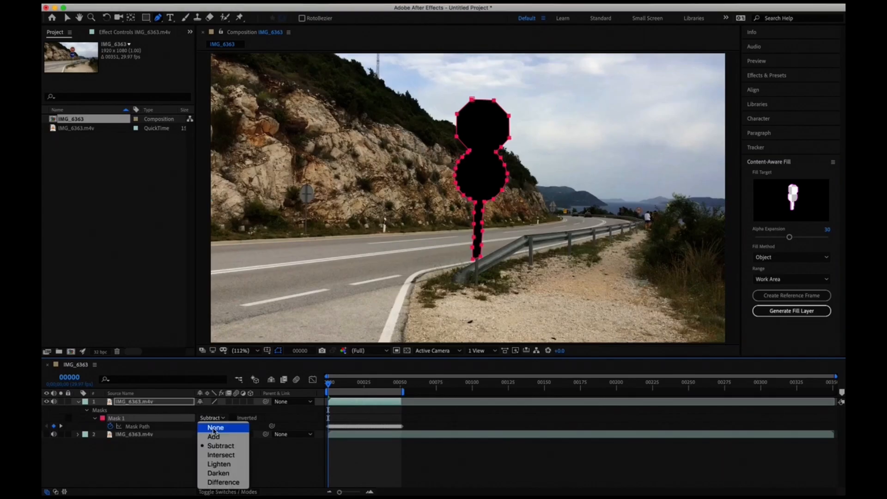
left_click(213, 436)
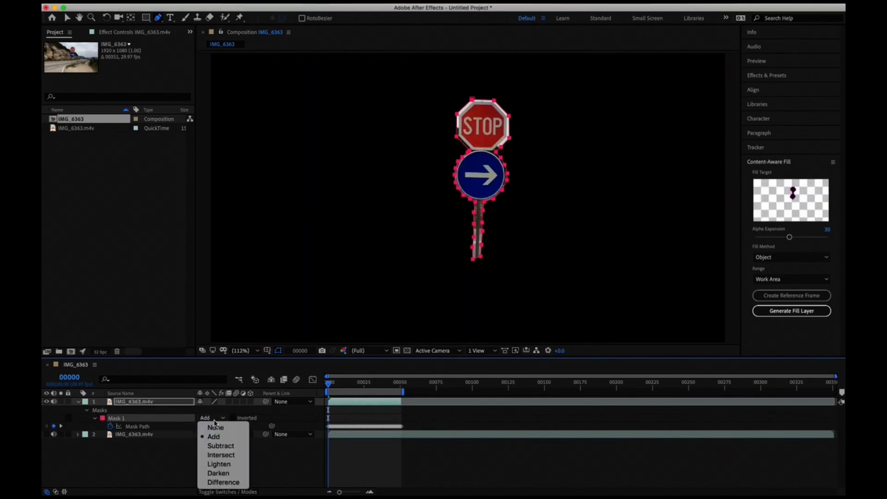
left_click(221, 445)
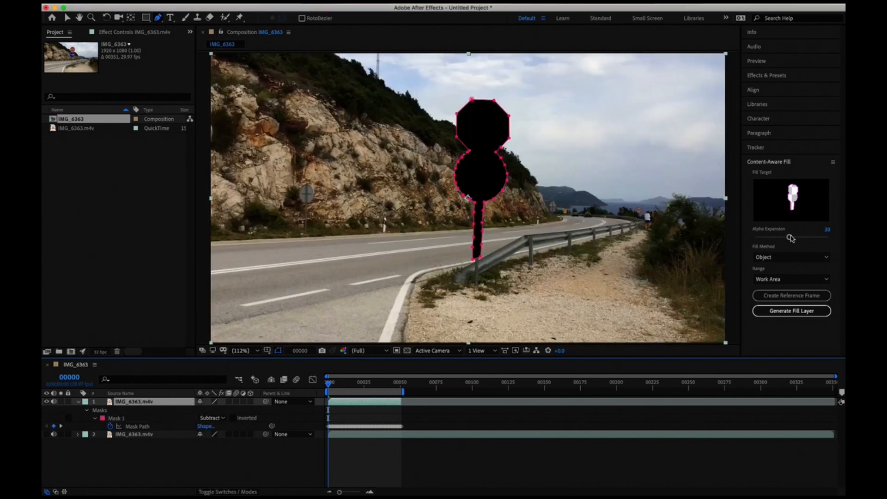
left_click_drag(803, 237, 773, 236)
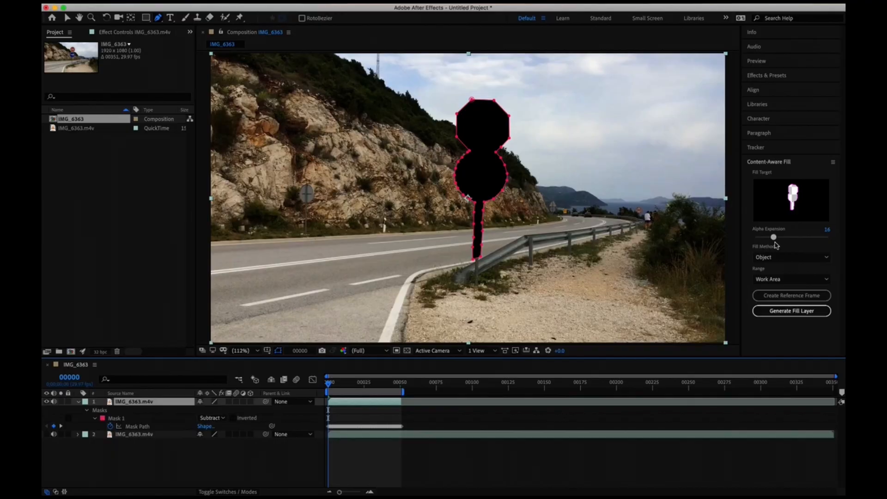
left_click_drag(773, 237, 786, 238)
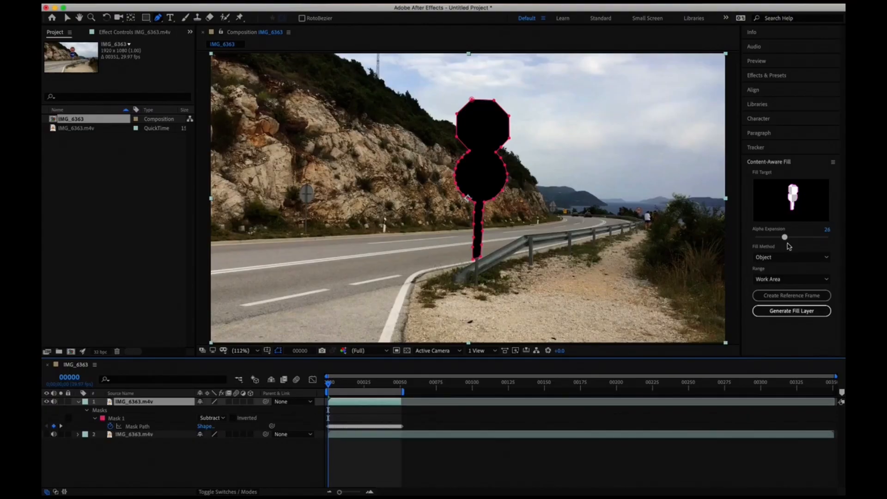
left_click_drag(783, 237, 788, 238)
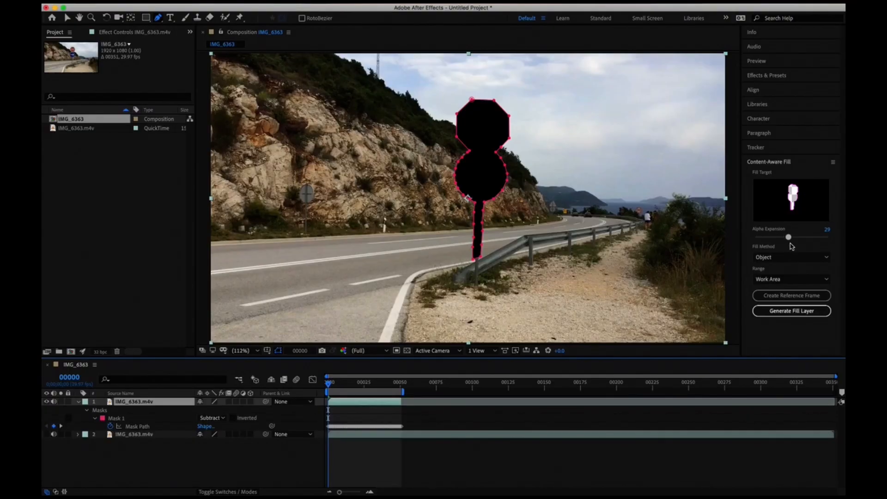
left_click_drag(787, 237, 788, 238)
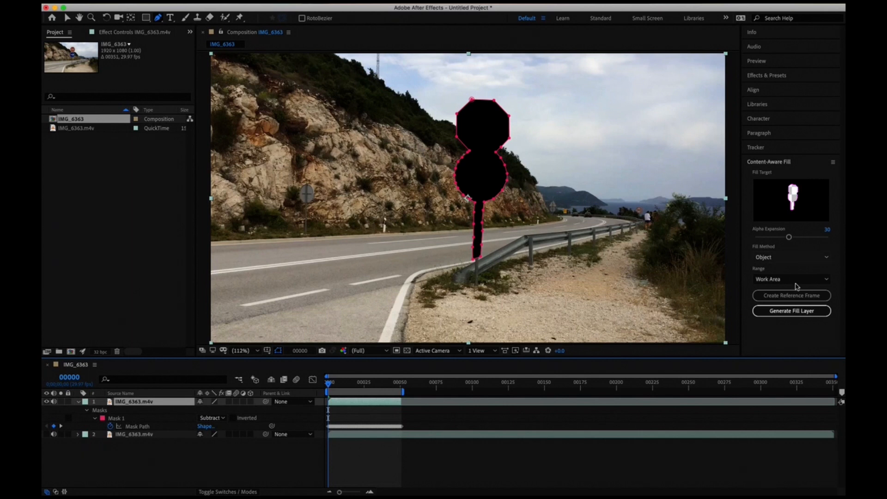
mouse_move(775, 285)
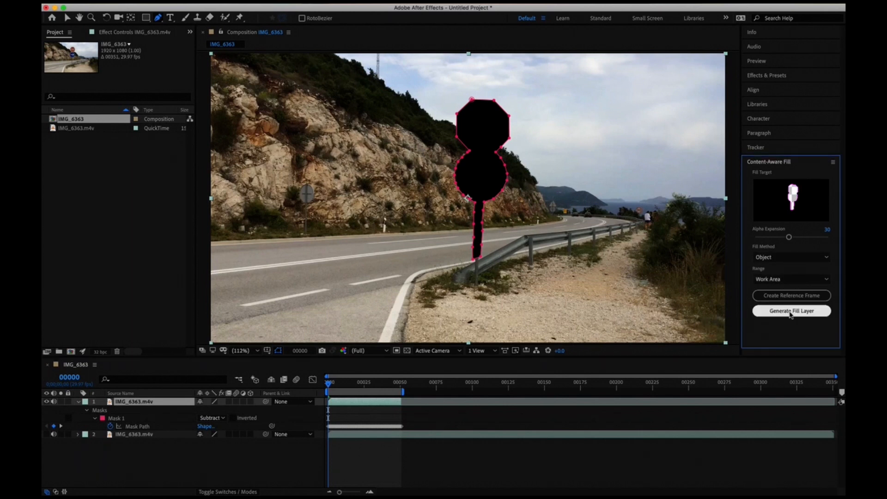
Generate the Content-Aware Fill layer and scrub through frames to verify the signs and pole are gone.
left_click(790, 310)
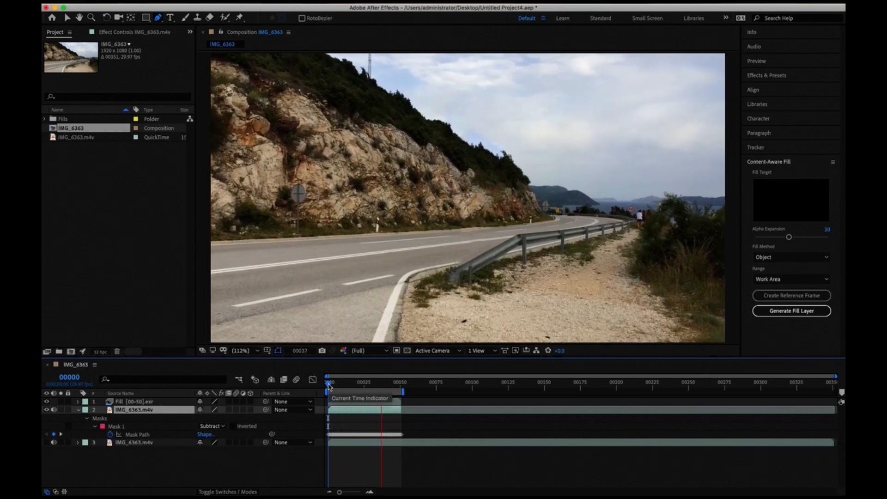
left_click_drag(328, 391, 384, 390)
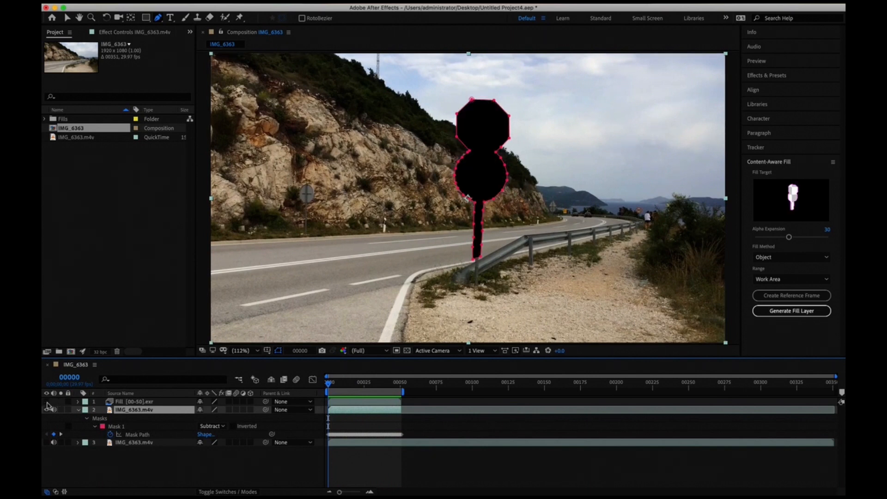
left_click(47, 409)
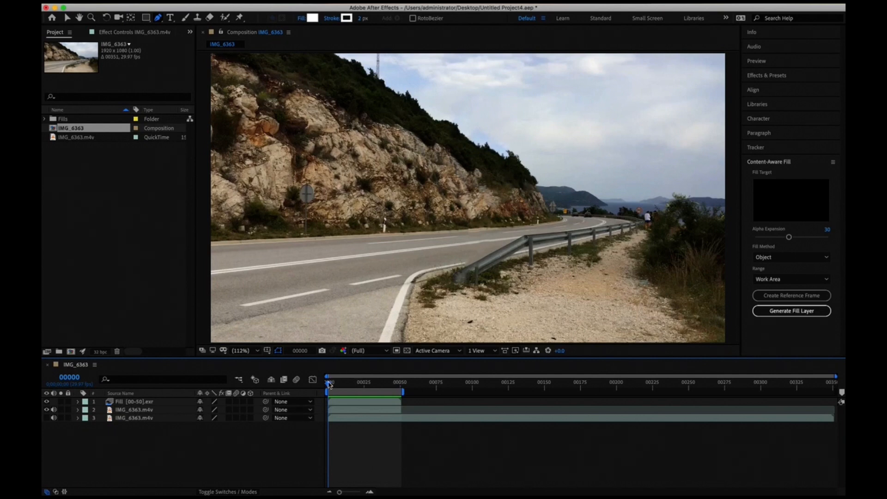
left_click(371, 381)
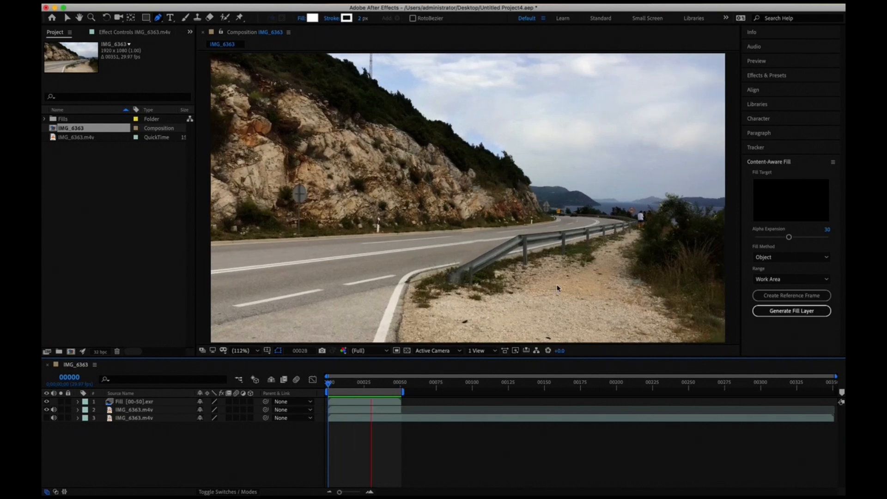